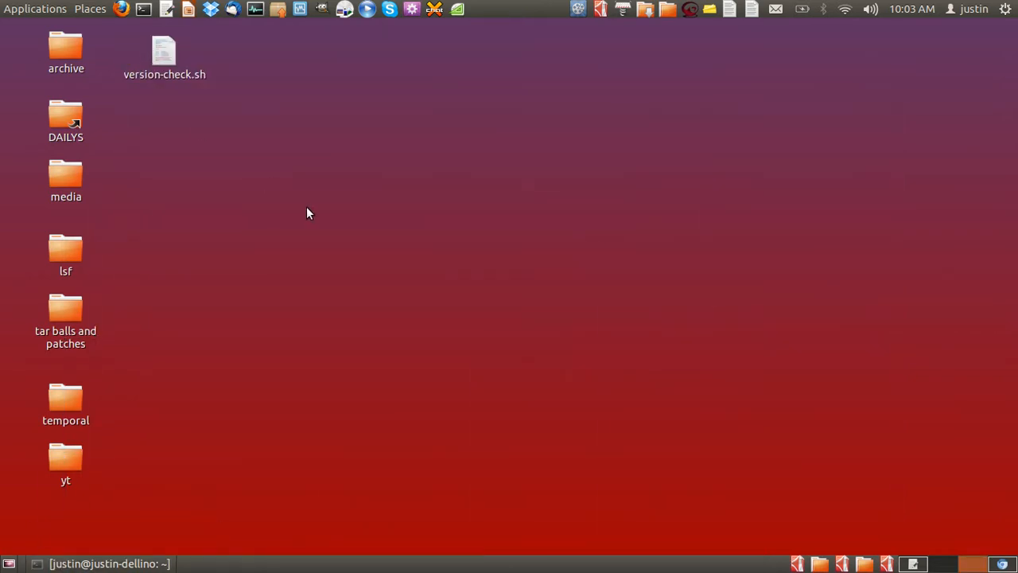
mouse_move(304, 215)
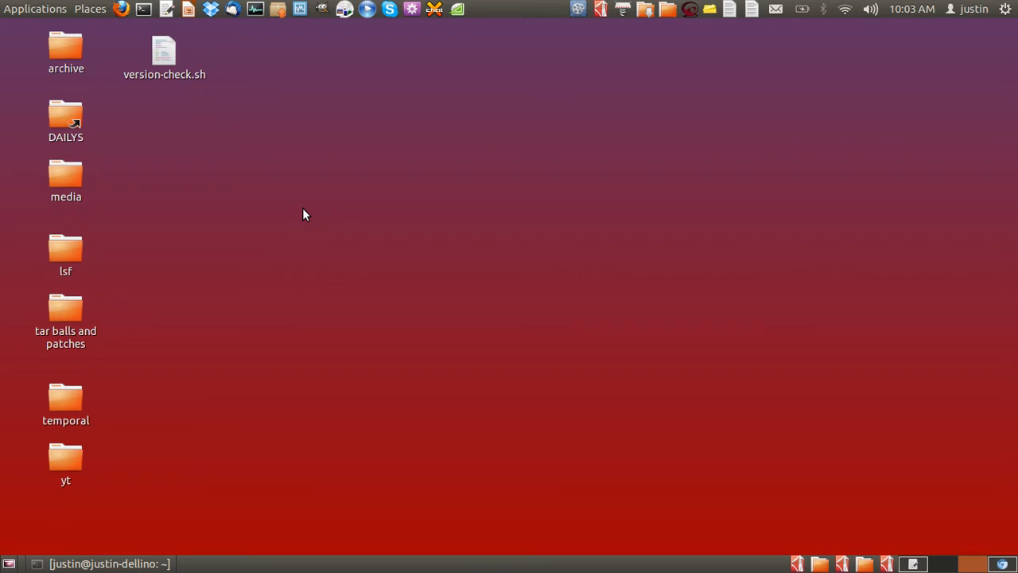
mouse_move(65, 179)
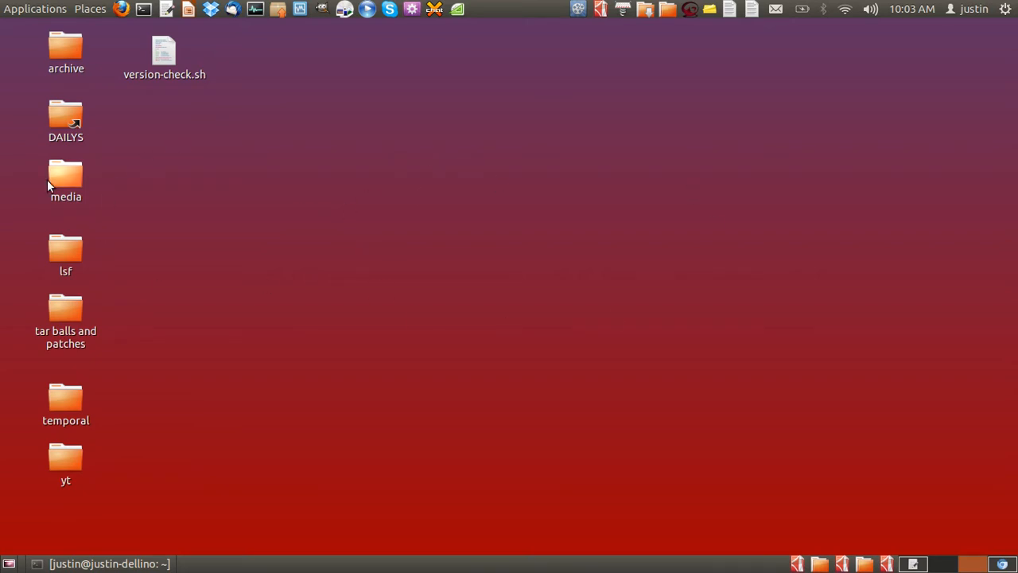
Step: Select the desktop media folder and bring up a terminal window positioned lower on screen
left_click(65, 178)
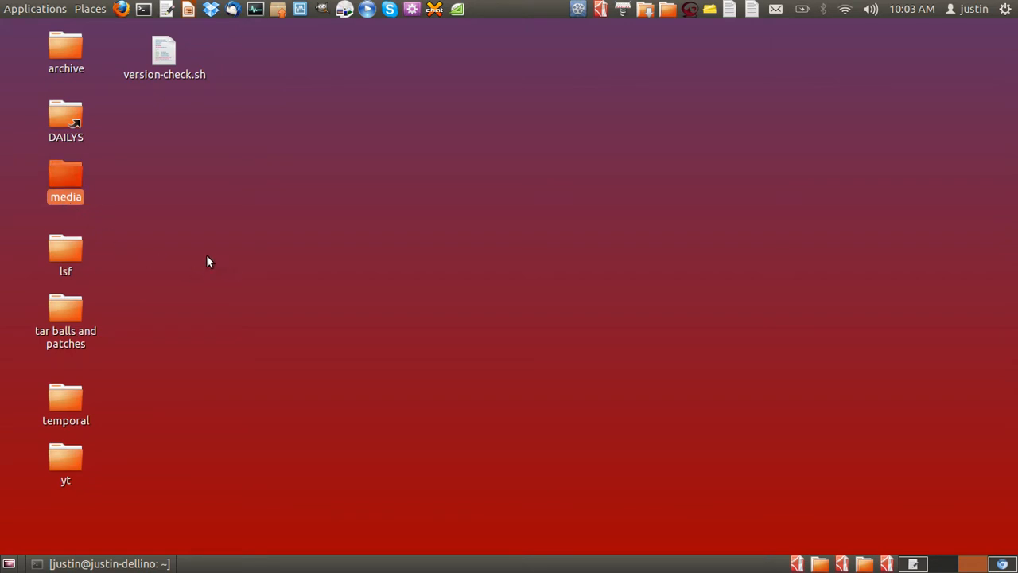
mouse_move(327, 137)
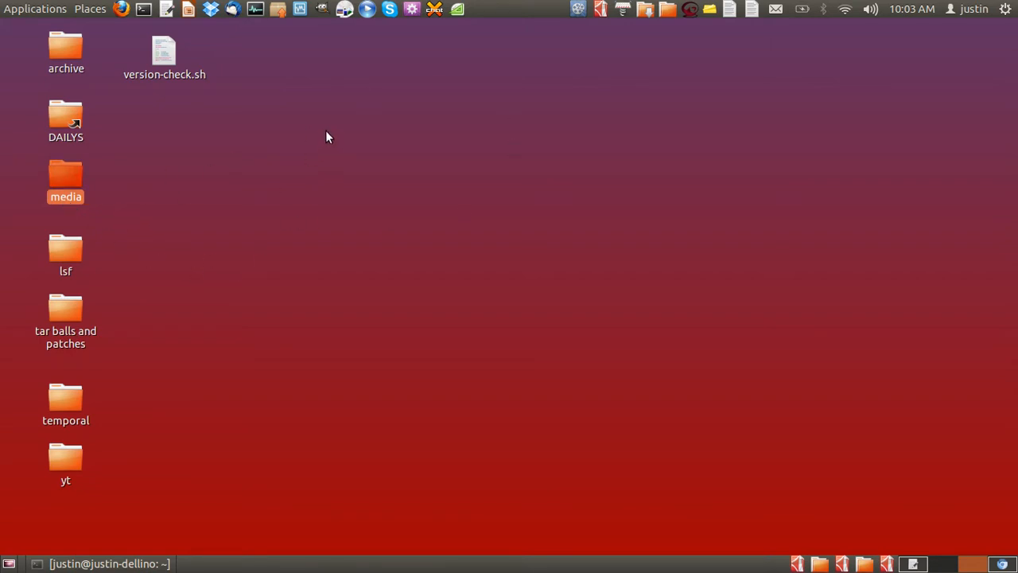
mouse_move(283, 184)
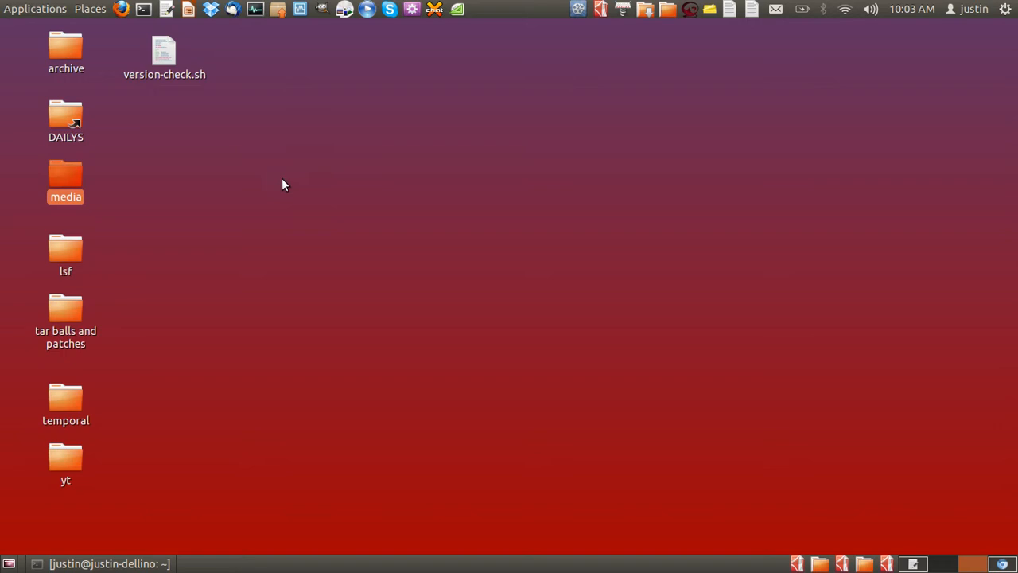
mouse_move(321, 217)
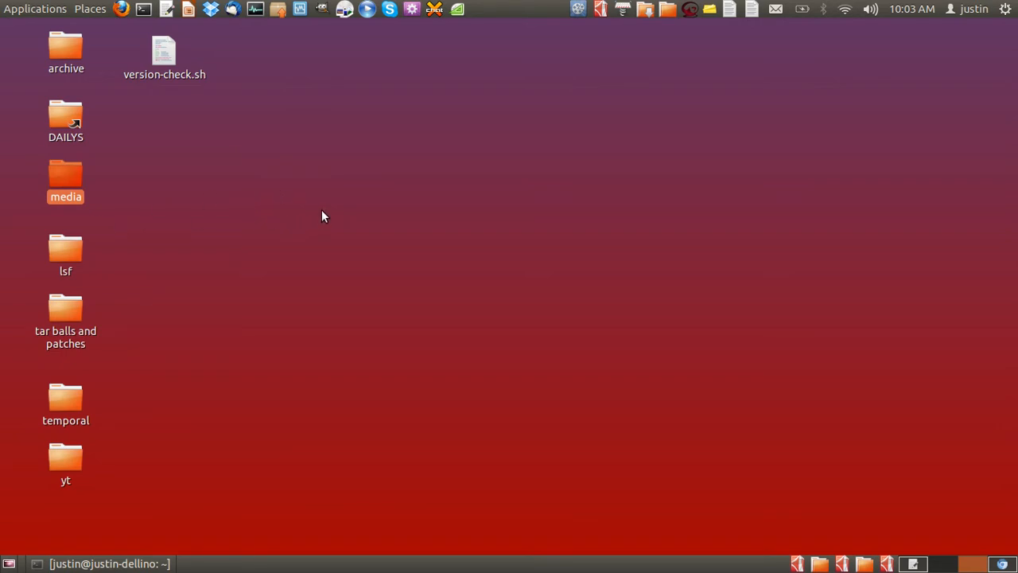
mouse_move(325, 235)
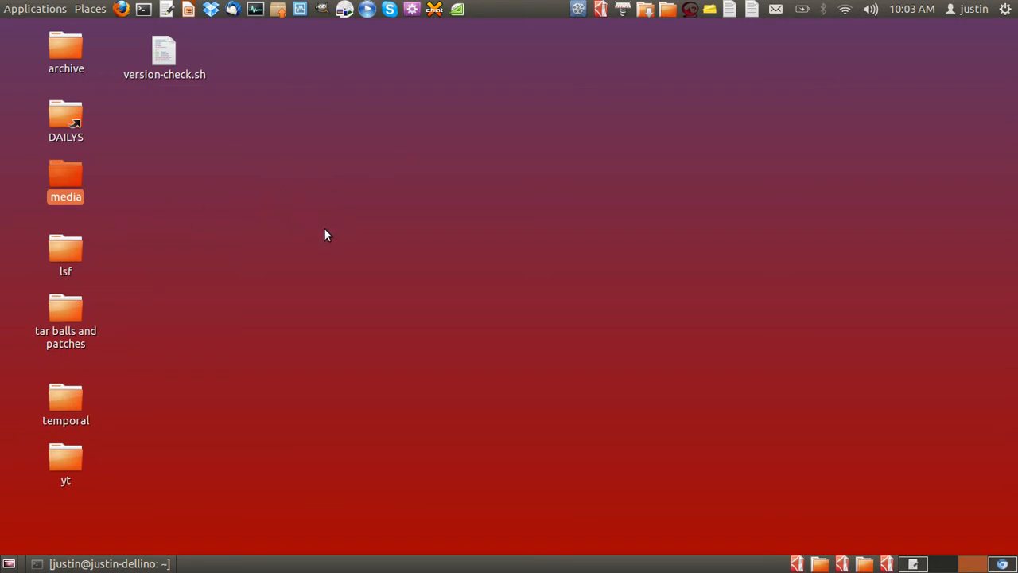
mouse_move(420, 207)
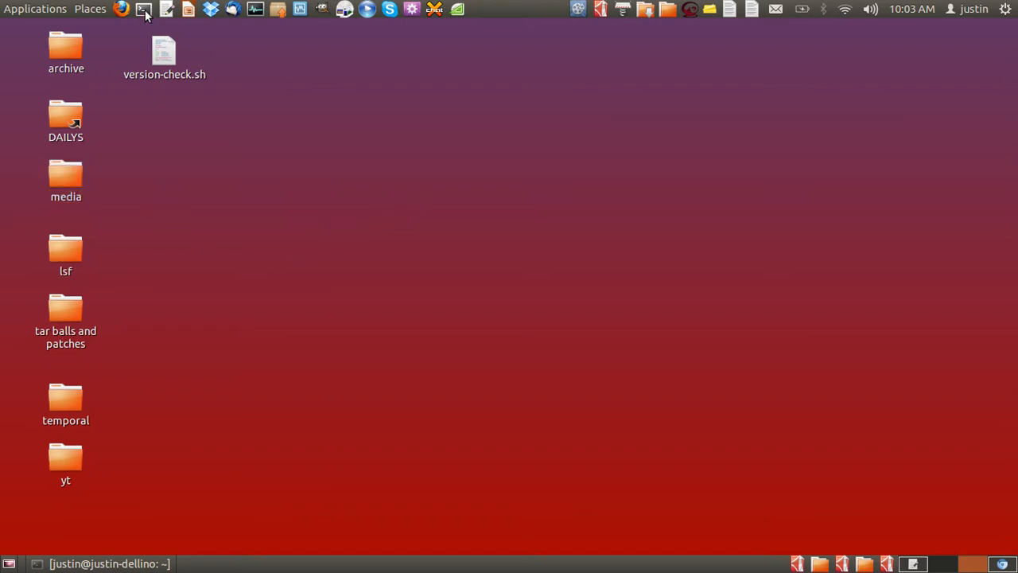
left_click(144, 9)
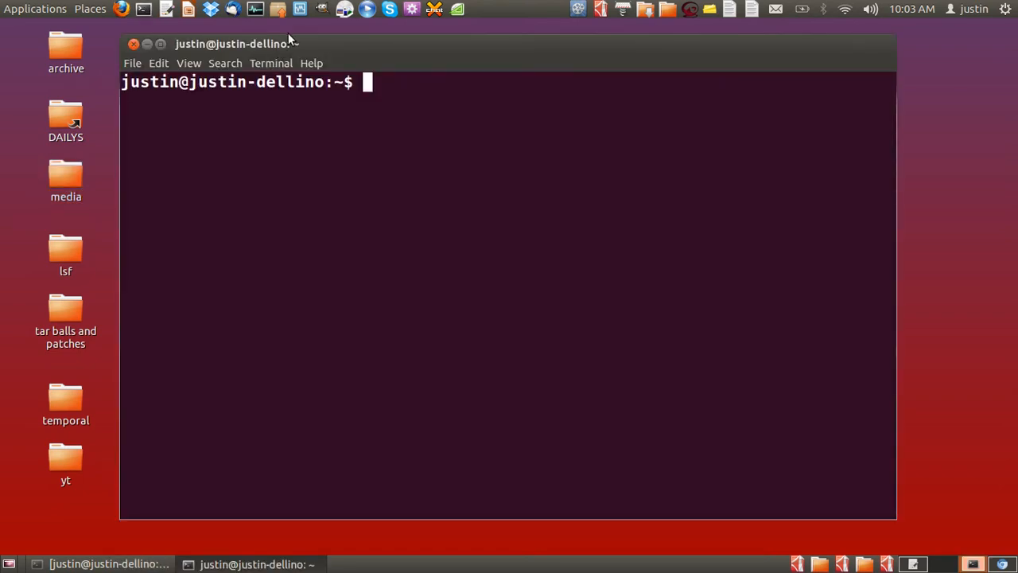
left_click_drag(236, 45, 254, 102)
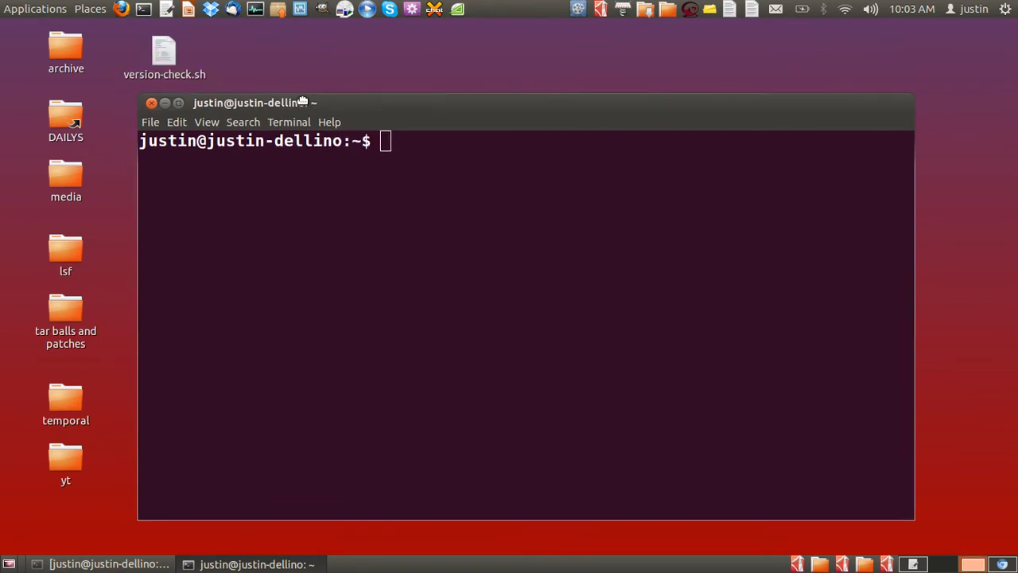
Step: Prepare the command 'sudo chown -v justin /home/justin/Desktop/media' at the prompt
type("sudo")
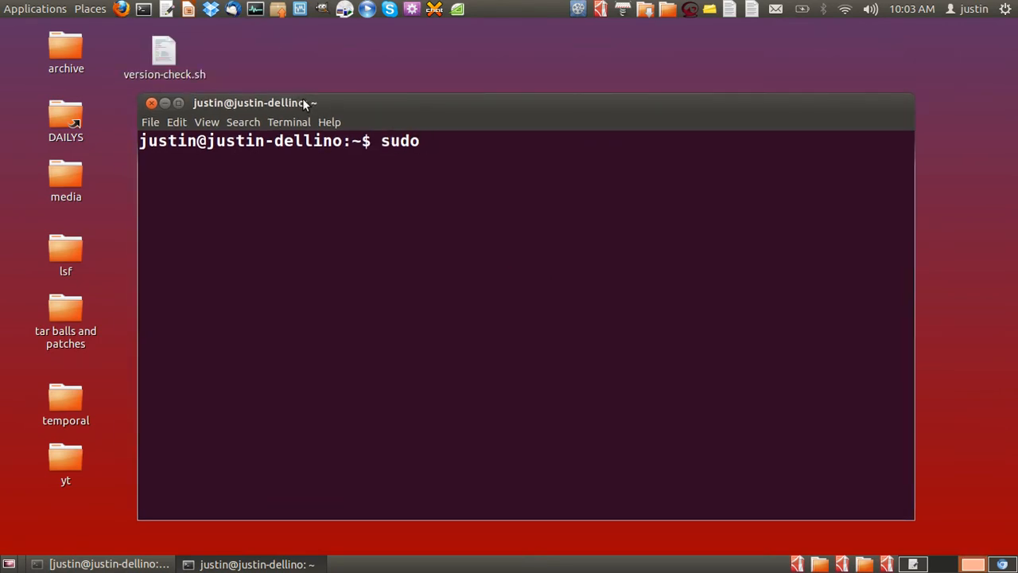
type("chown")
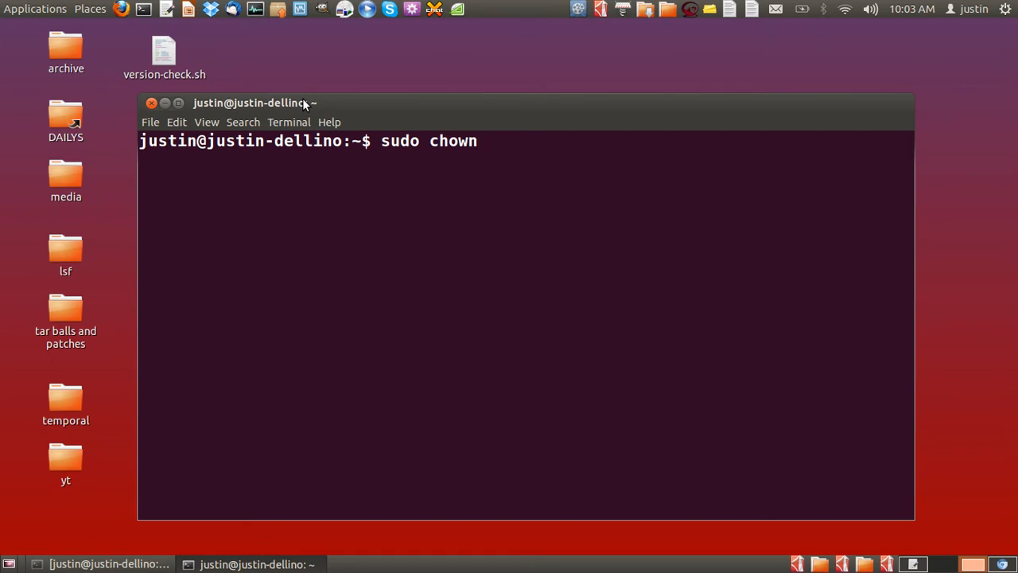
type("-v")
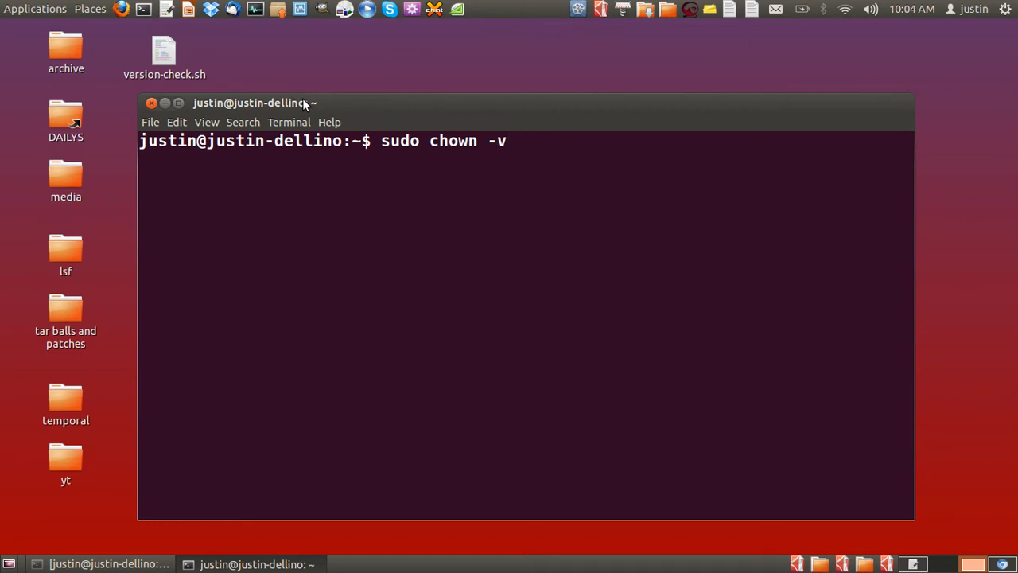
type("\" \"")
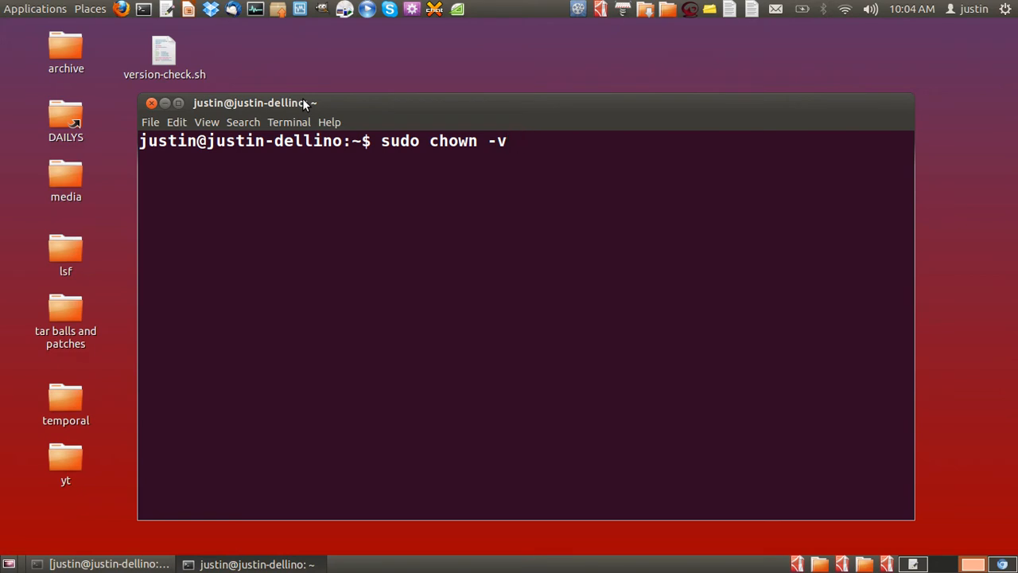
type("justin /home")
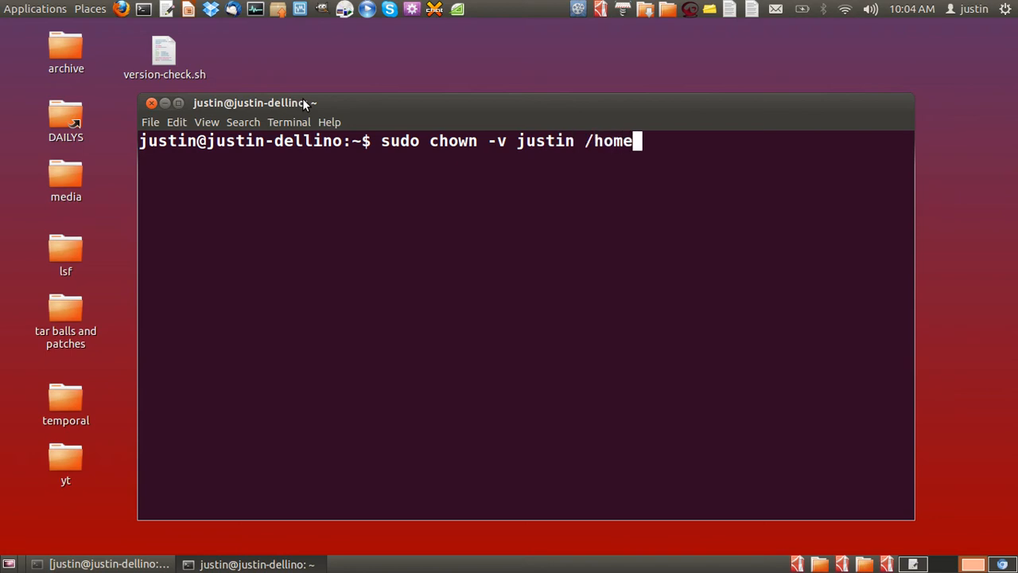
type("/")
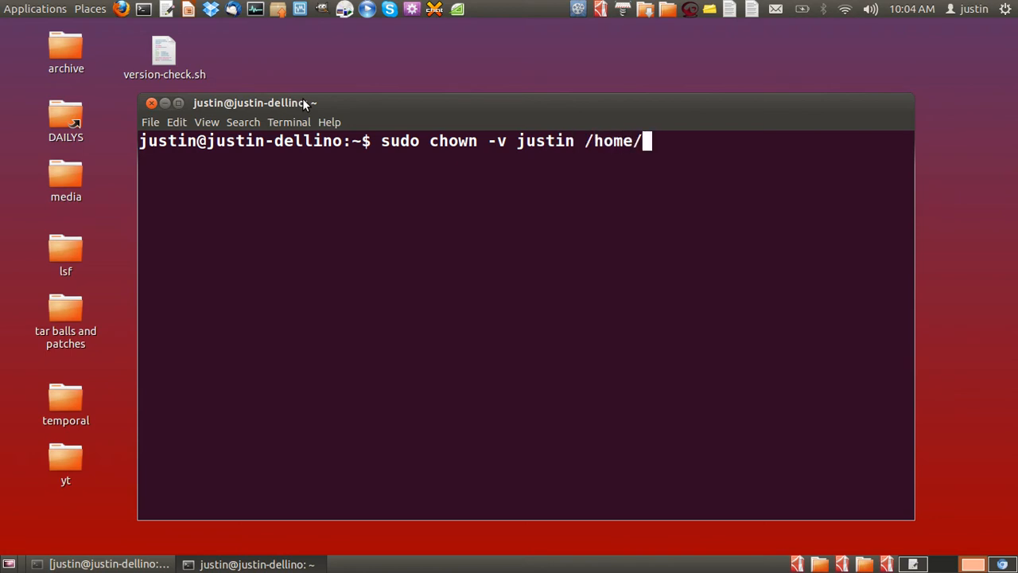
type("justin/Desktop/")
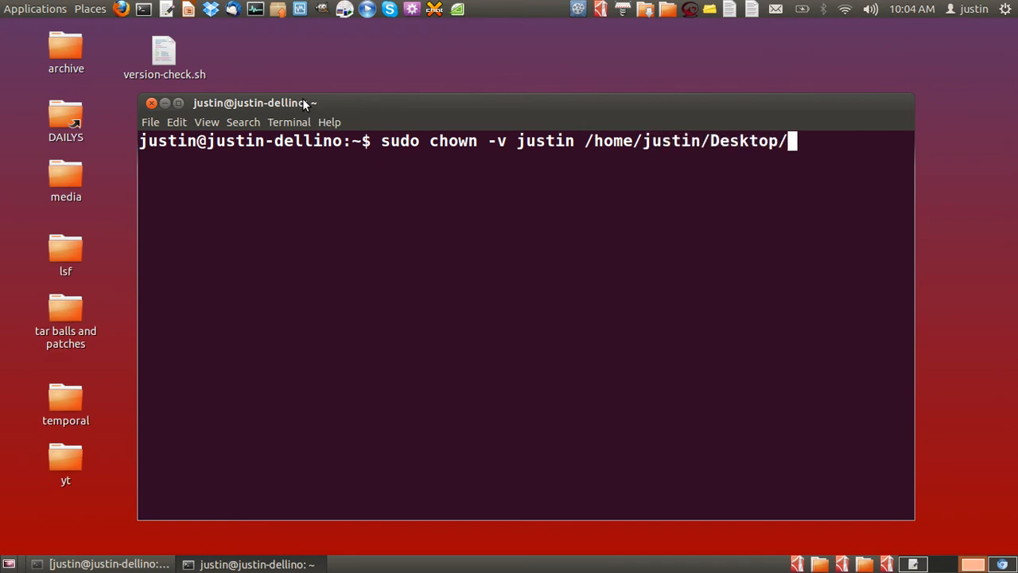
type("media")
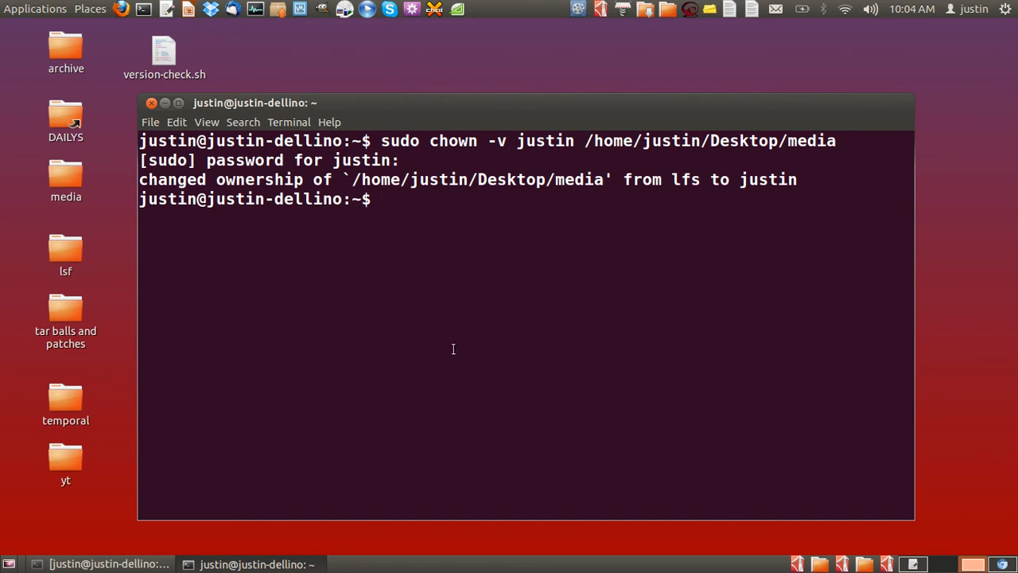
Step: Nudge the terminal window while the 'changed ownership ... from lfs to justin' output stays visible
left_click_drag(454, 102, 458, 97)
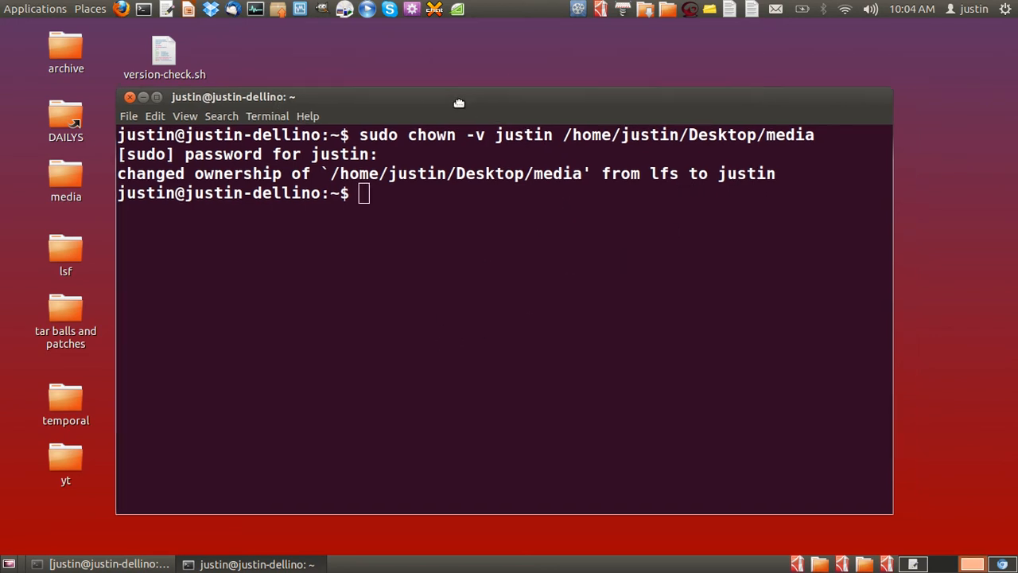